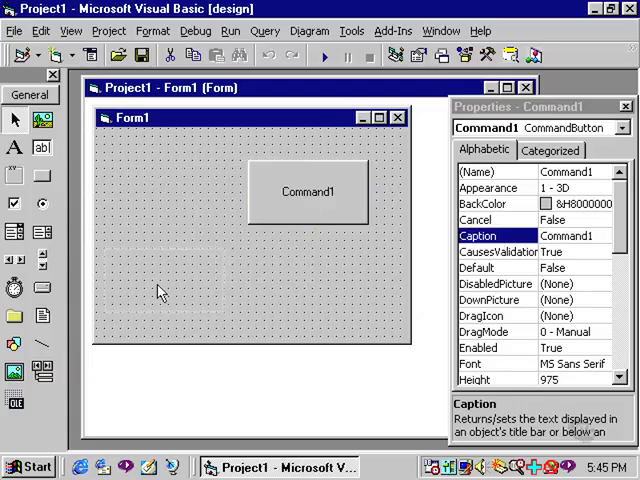
Place Command1 in the middle of Form1 and move Command2 below it
{"action": "left_click_drag", "start_coordinate": [308, 192], "coordinate": [244, 240]}
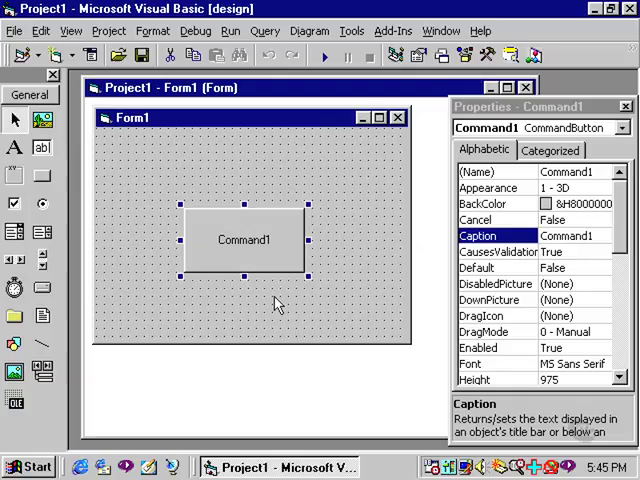
{"action": "mouse_move", "coordinate": [236, 260]}
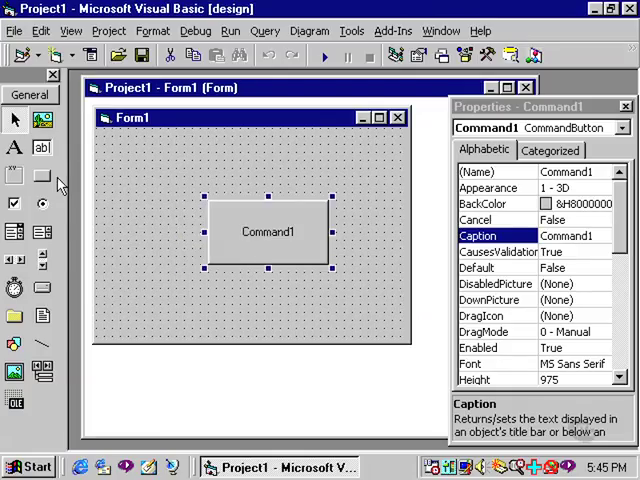
{"action": "mouse_move", "coordinate": [44, 176]}
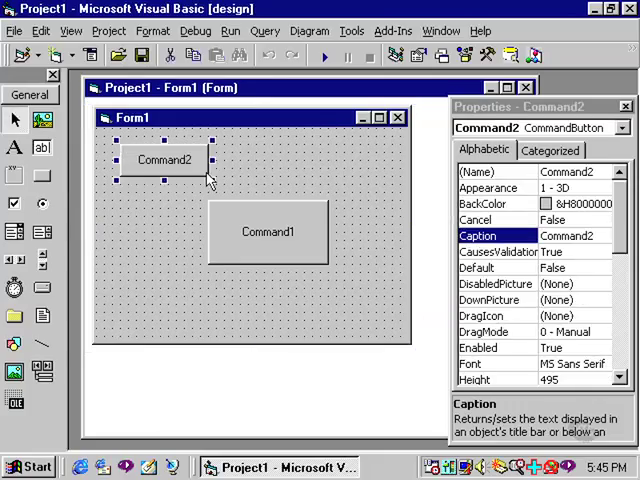
{"action": "mouse_move", "coordinate": [156, 202]}
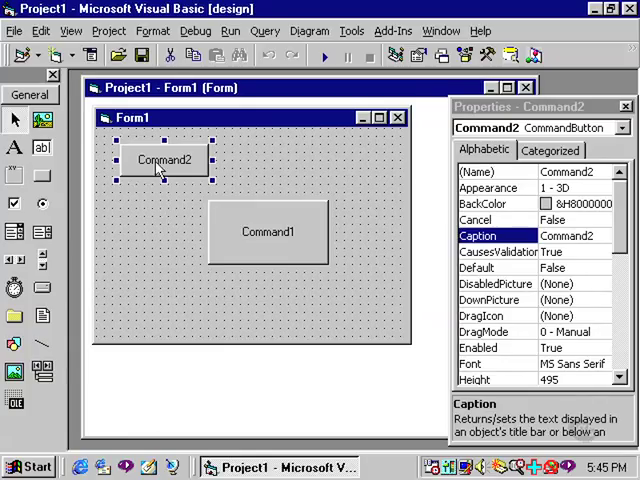
{"action": "left_click_drag", "start_coordinate": [162, 160], "coordinate": [162, 288]}
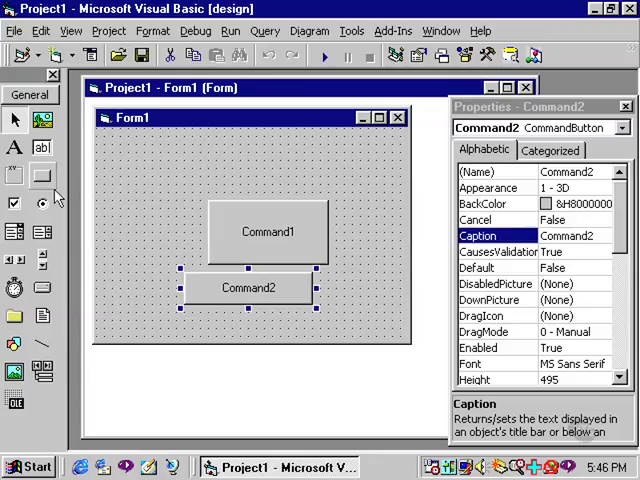
{"action": "mouse_move", "coordinate": [44, 184]}
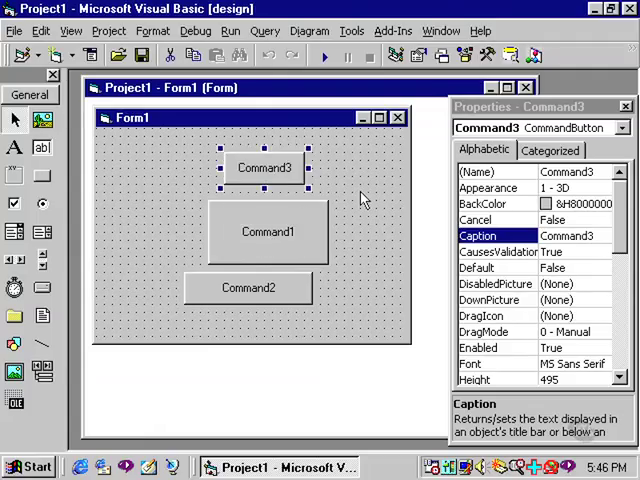
{"action": "mouse_move", "coordinate": [352, 232]}
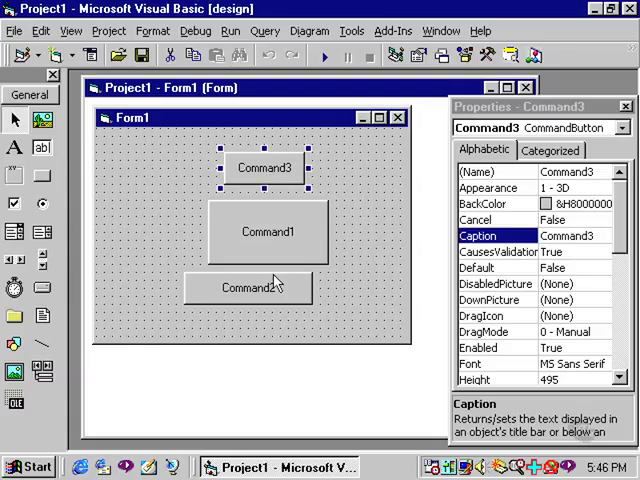
Select Command2 on the form and delete it, leaving Command3 above Command1
{"action": "left_click", "coordinate": [248, 288]}
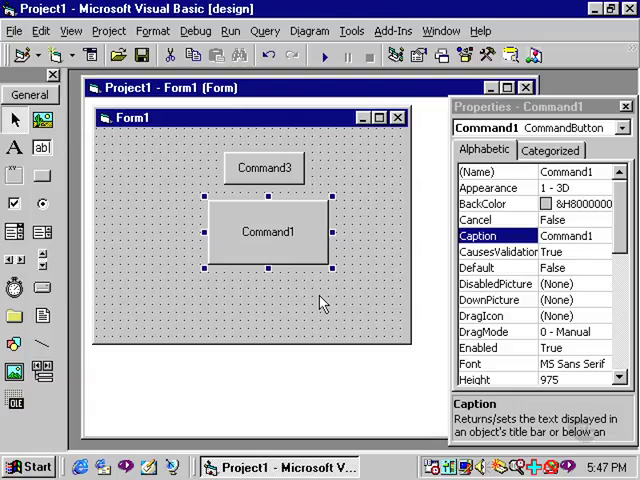
{"action": "mouse_move", "coordinate": [340, 244]}
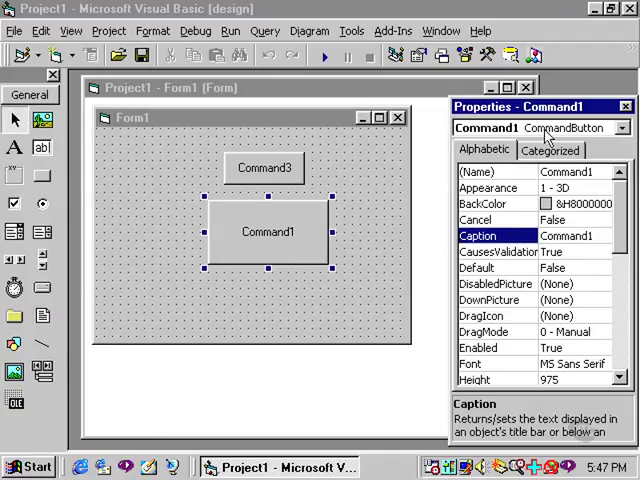
{"action": "mouse_move", "coordinate": [296, 260]}
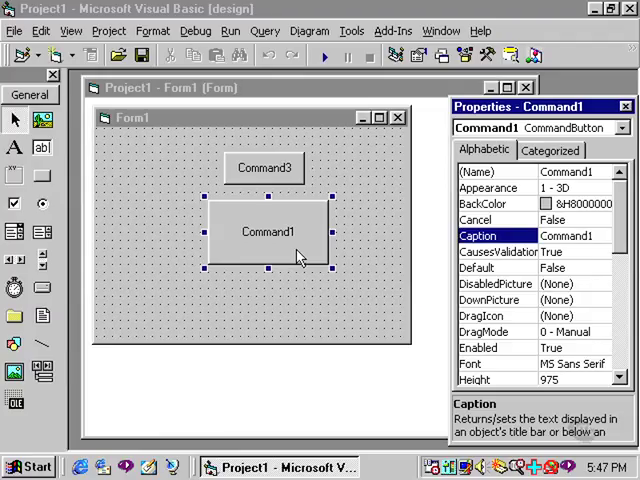
{"action": "mouse_move", "coordinate": [278, 180]}
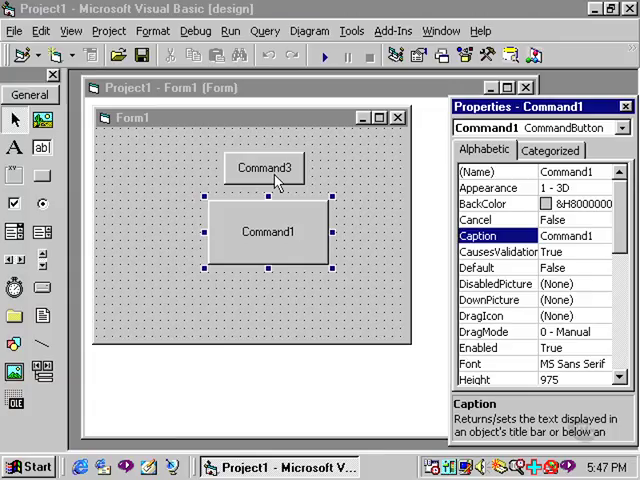
{"action": "left_click", "coordinate": [264, 168]}
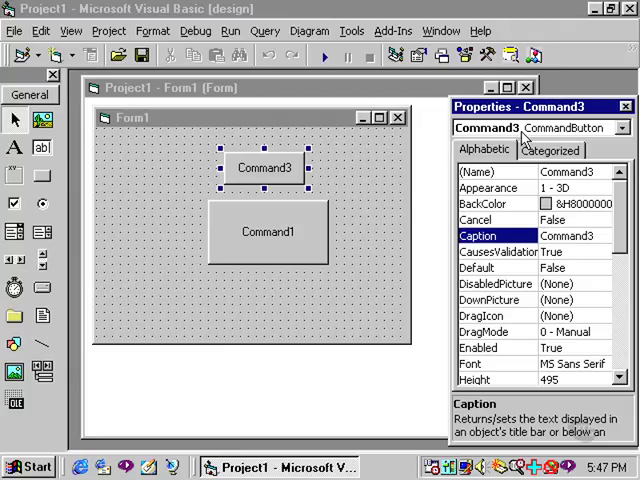
{"action": "mouse_move", "coordinate": [356, 164]}
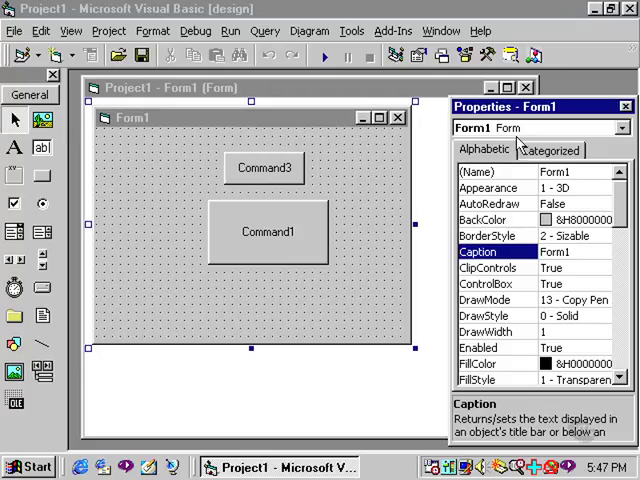
{"action": "mouse_move", "coordinate": [316, 238]}
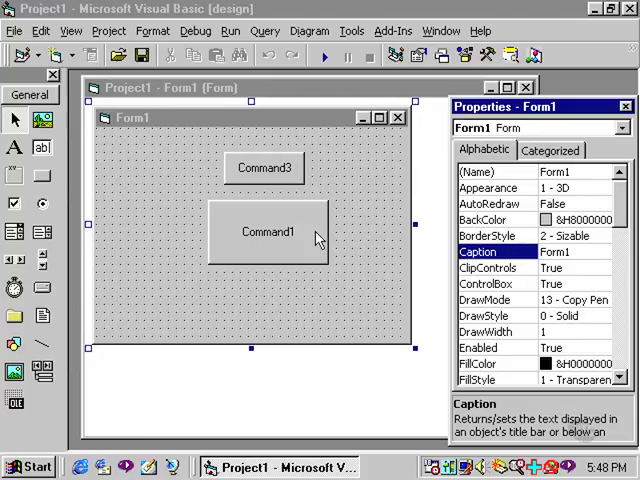
{"action": "left_click", "coordinate": [266, 232]}
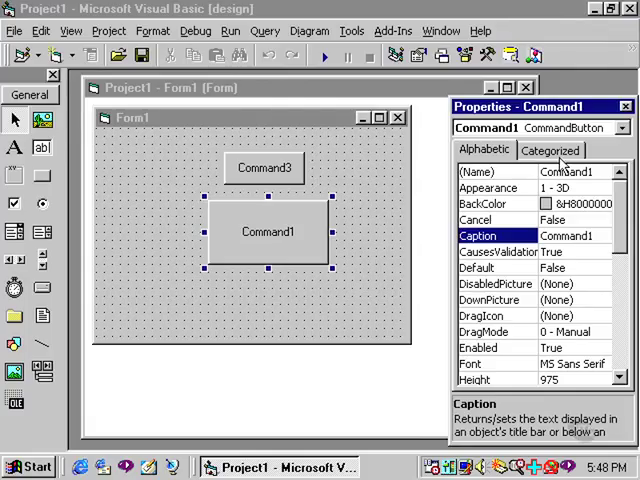
{"action": "mouse_move", "coordinate": [492, 160]}
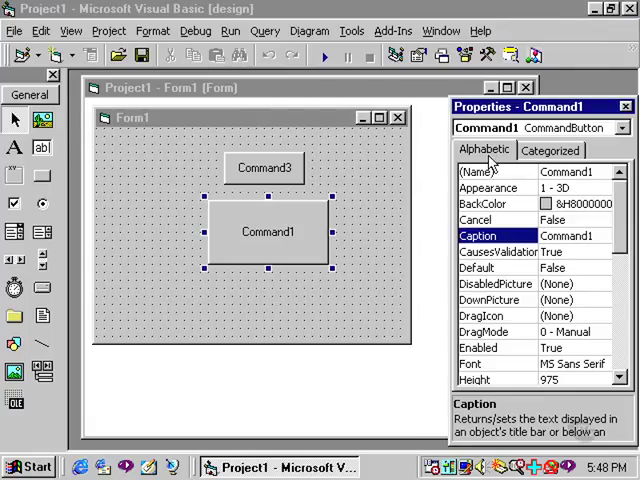
{"action": "left_click", "coordinate": [550, 148]}
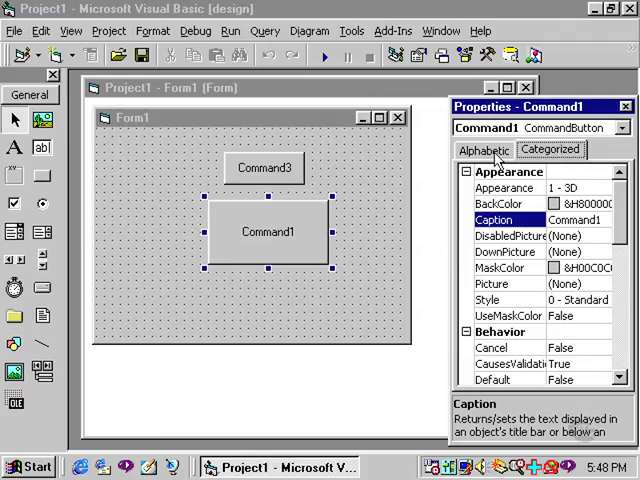
{"action": "left_click", "coordinate": [484, 150]}
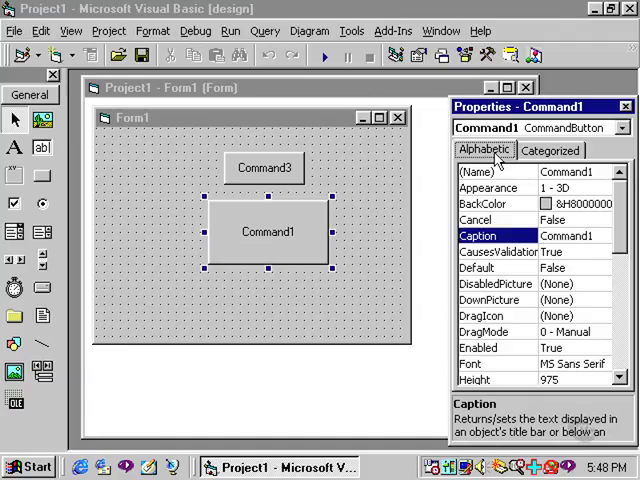
{"action": "left_click", "coordinate": [484, 172]}
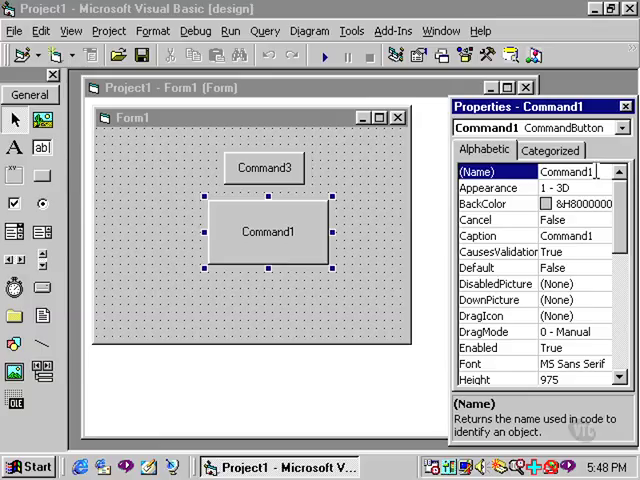
{"action": "left_click", "coordinate": [264, 168]}
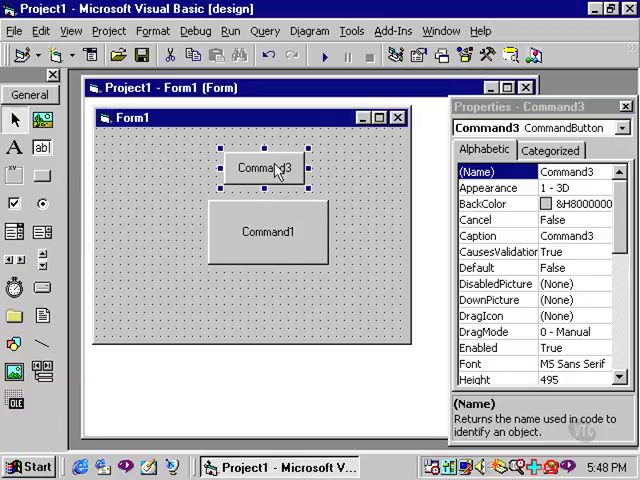
{"action": "mouse_move", "coordinate": [384, 172]}
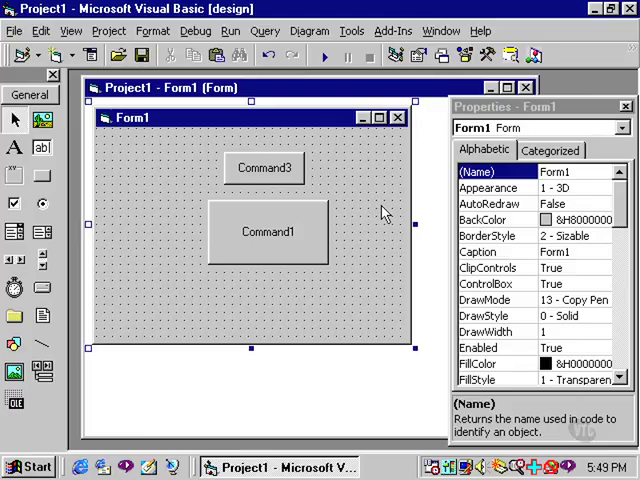
{"action": "mouse_move", "coordinate": [308, 220]}
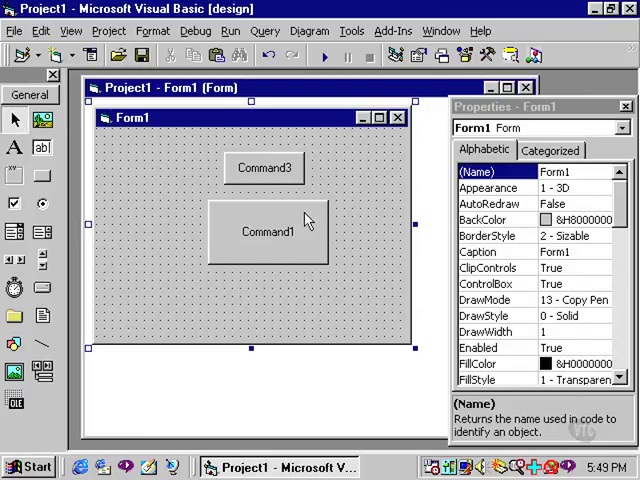
{"action": "left_click", "coordinate": [268, 232]}
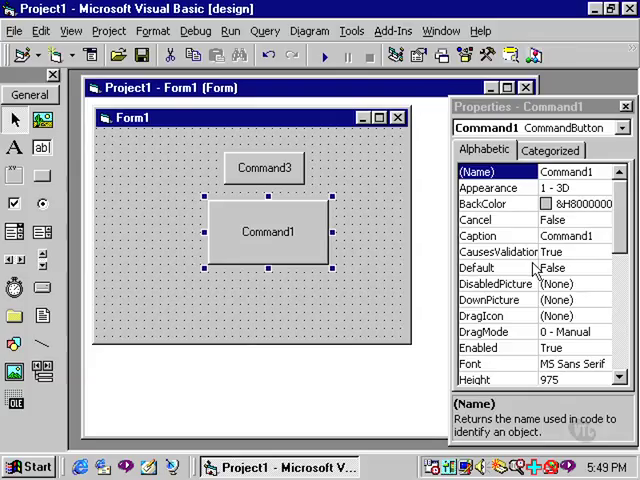
{"action": "left_click", "coordinate": [476, 236]}
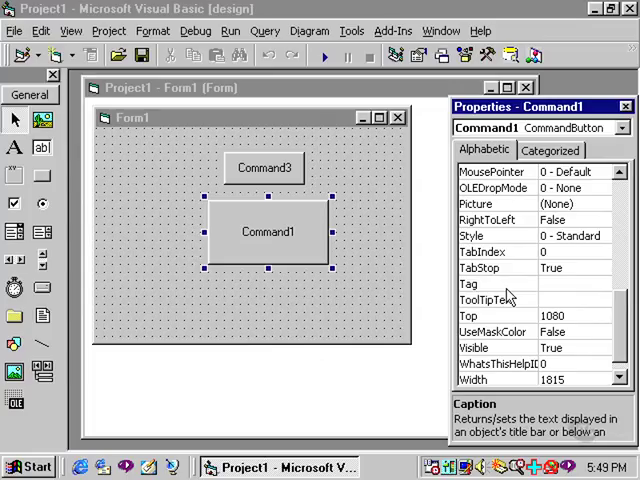
{"action": "mouse_move", "coordinate": [496, 292]}
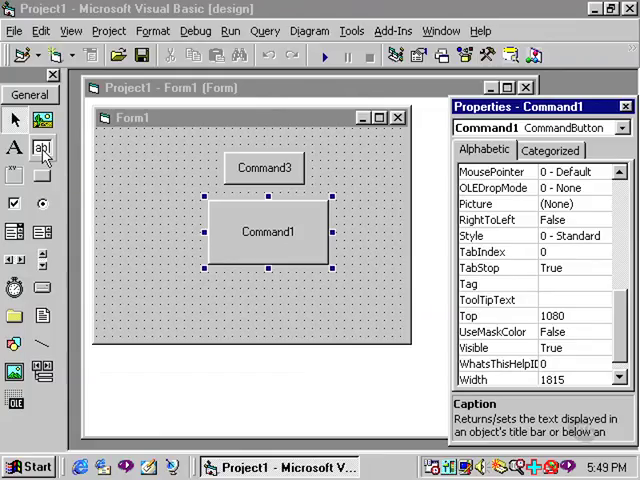
{"action": "mouse_move", "coordinate": [44, 148]}
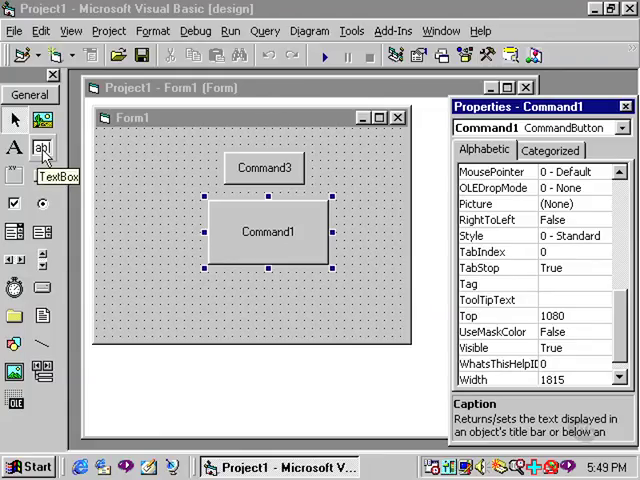
Draw a Text1 text box on the form below Command1
{"action": "left_click", "coordinate": [310, 320]}
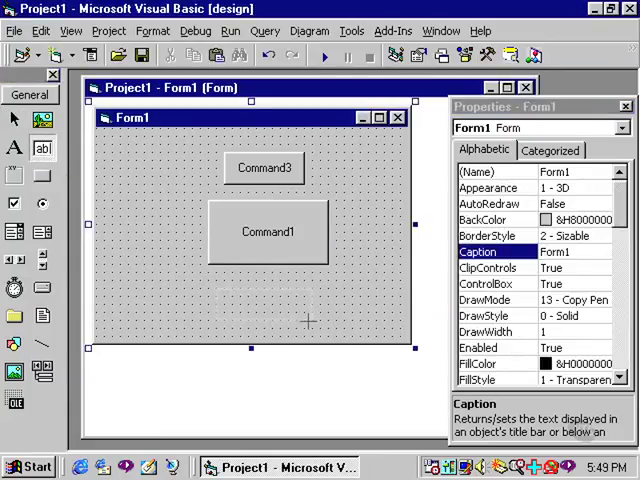
{"action": "left_click_drag", "start_coordinate": [216, 284], "coordinate": [316, 320]}
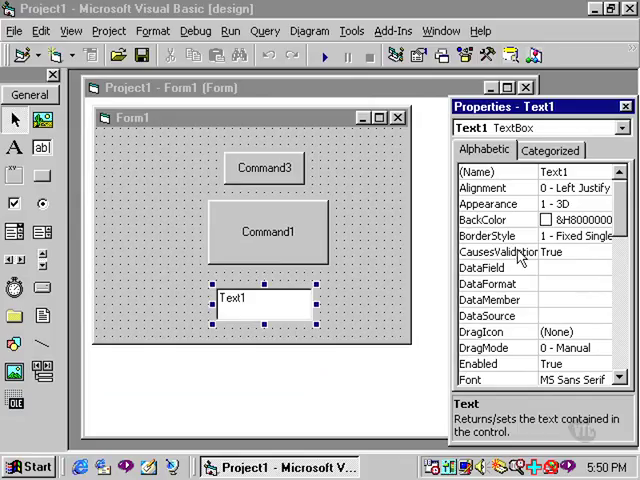
{"action": "mouse_move", "coordinate": [278, 256]}
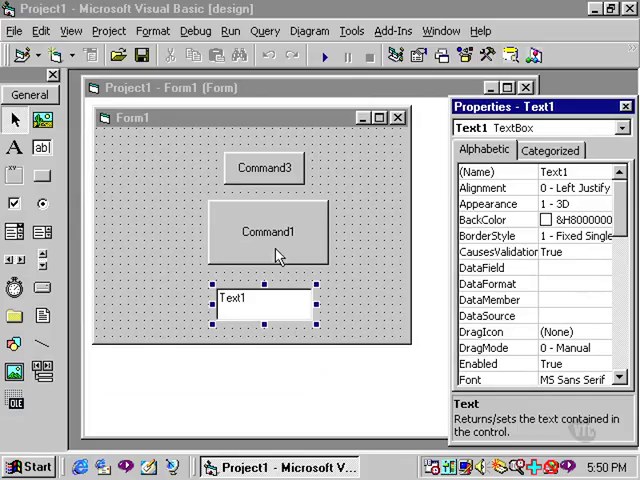
Set Command1's Caption property to 'This is the caption'
{"action": "left_click", "coordinate": [264, 232]}
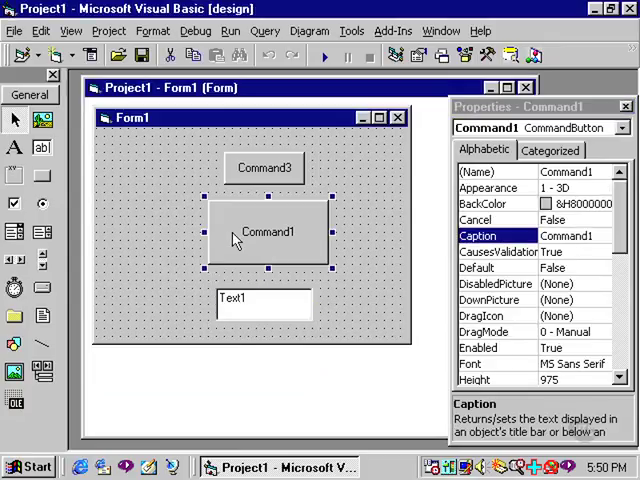
{"action": "mouse_move", "coordinate": [290, 232]}
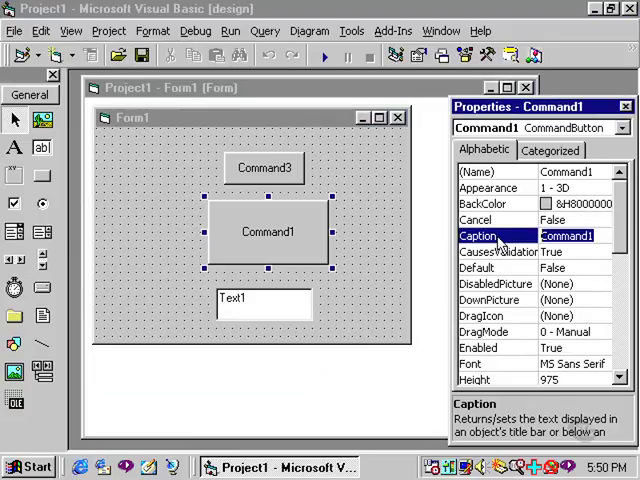
{"action": "type", "text": "This is the caption"}
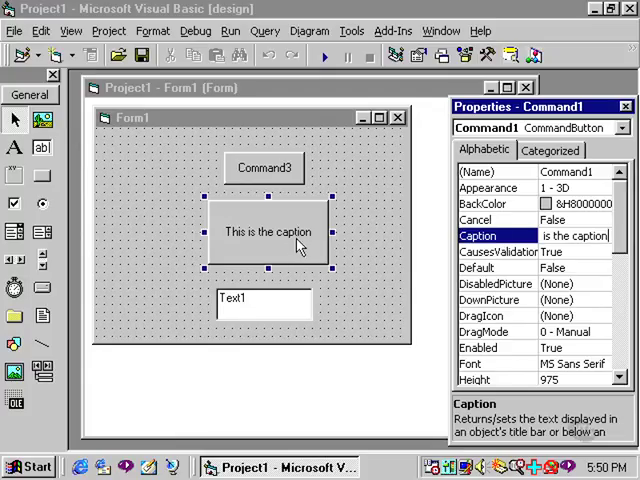
{"action": "mouse_move", "coordinate": [292, 258]}
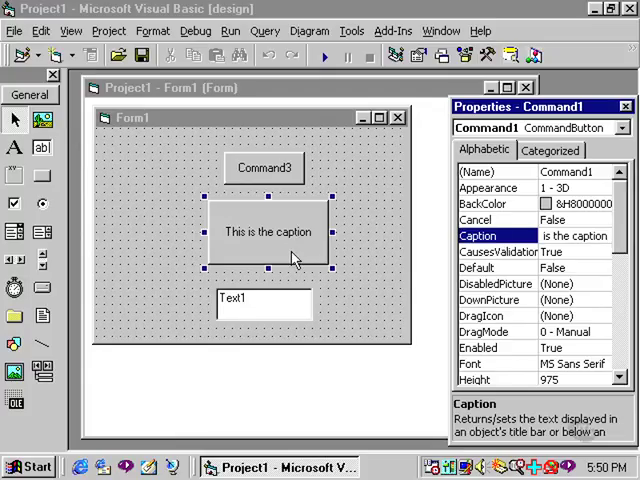
Set Text1's Text property to 'This is text' and confirm it shows on the form
{"action": "left_click", "coordinate": [264, 304]}
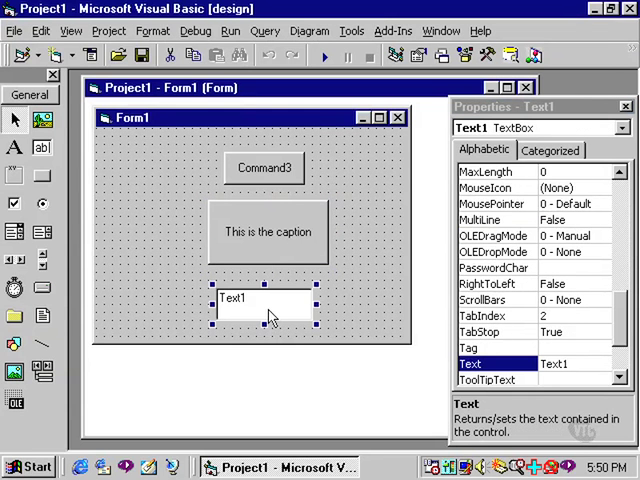
{"action": "left_click", "coordinate": [588, 364]}
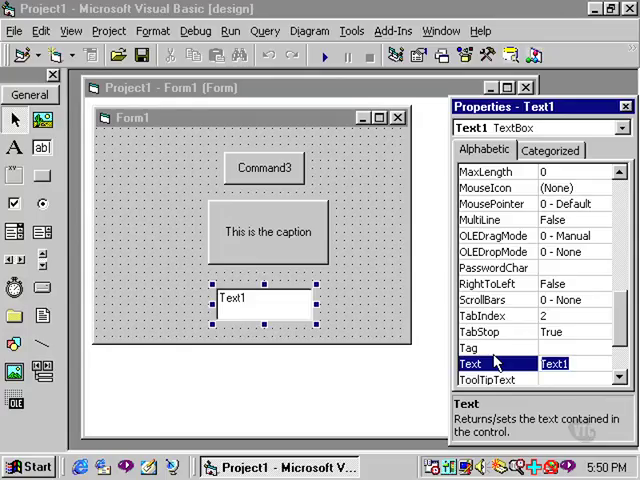
{"action": "type", "text": "This is te"}
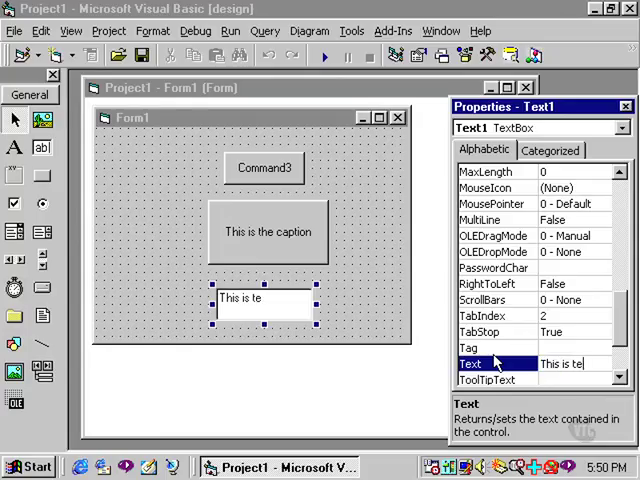
{"action": "type", "text": "xt"}
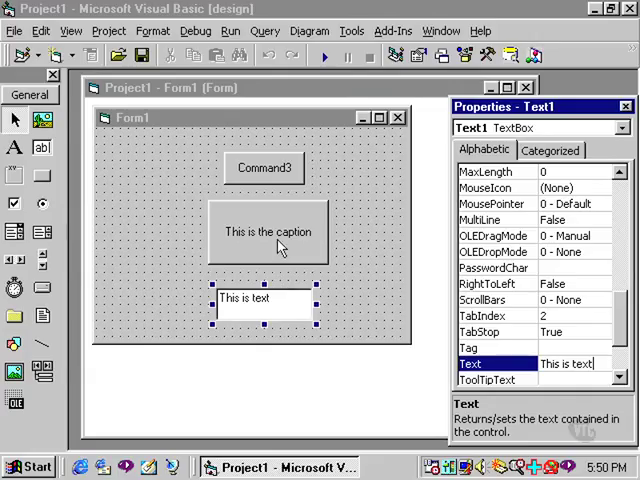
{"action": "left_click", "coordinate": [264, 232]}
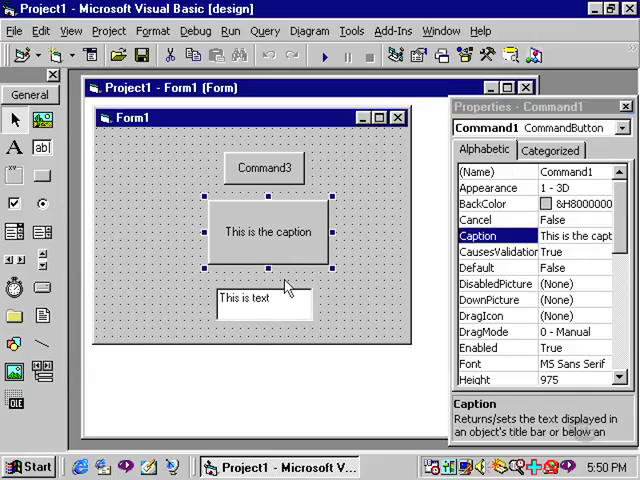
{"action": "left_click", "coordinate": [248, 300]}
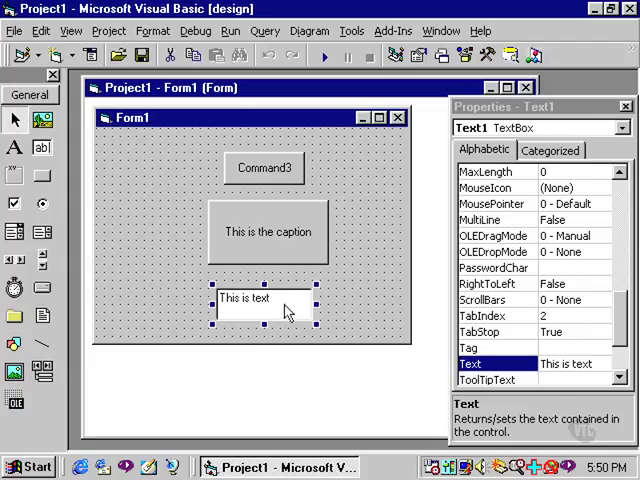
{"action": "mouse_move", "coordinate": [288, 304]}
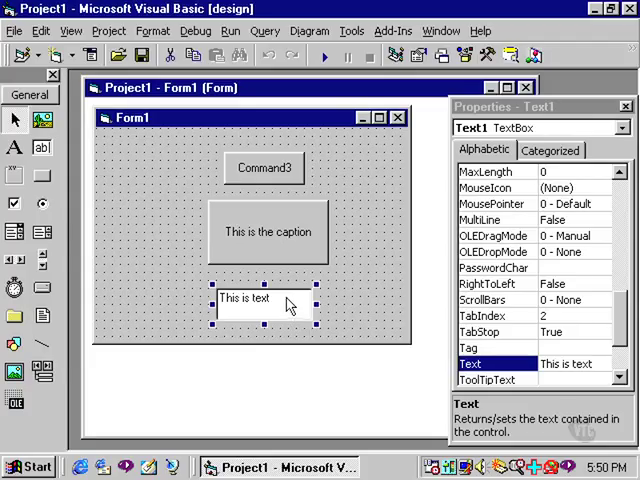
{"action": "mouse_move", "coordinate": [356, 224]}
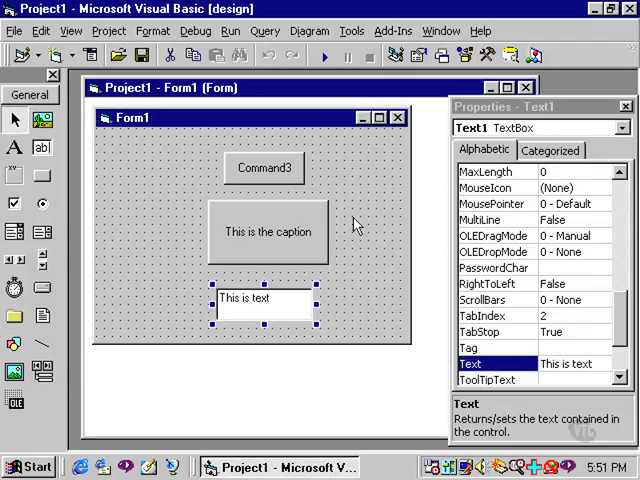
{"action": "mouse_move", "coordinate": [360, 222]}
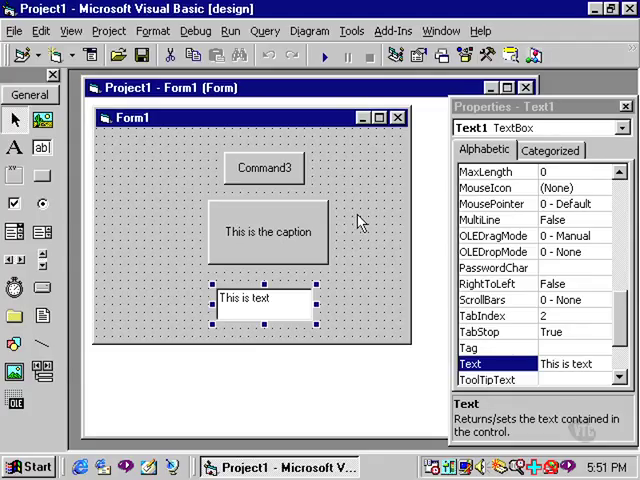
Set the form's Caption property to 'This is VB'
{"action": "left_click", "coordinate": [350, 180]}
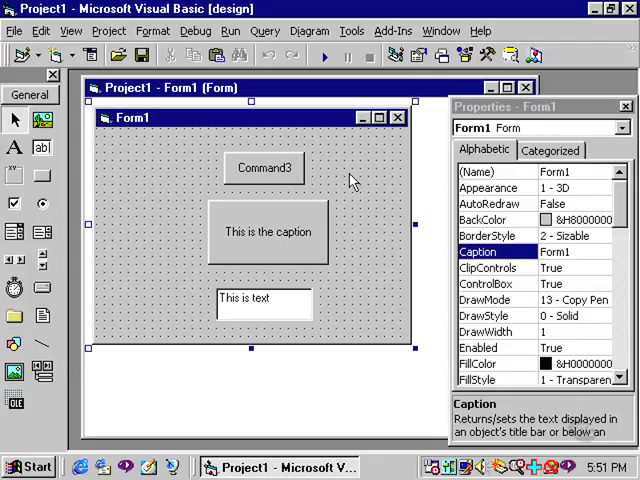
{"action": "left_click", "coordinate": [540, 106]}
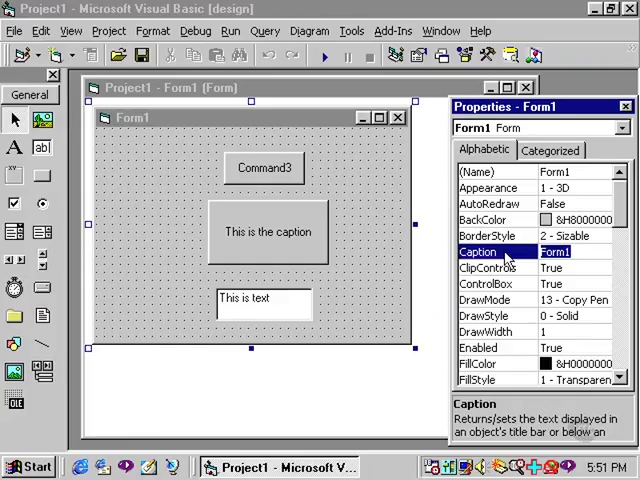
{"action": "type", "text": "This is"}
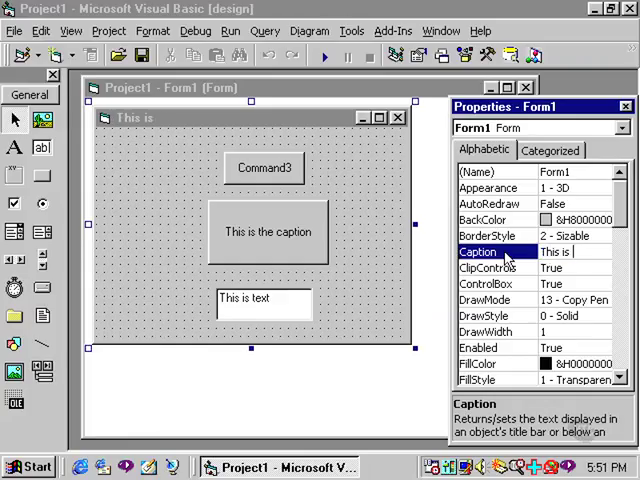
{"action": "type", "text": "VB"}
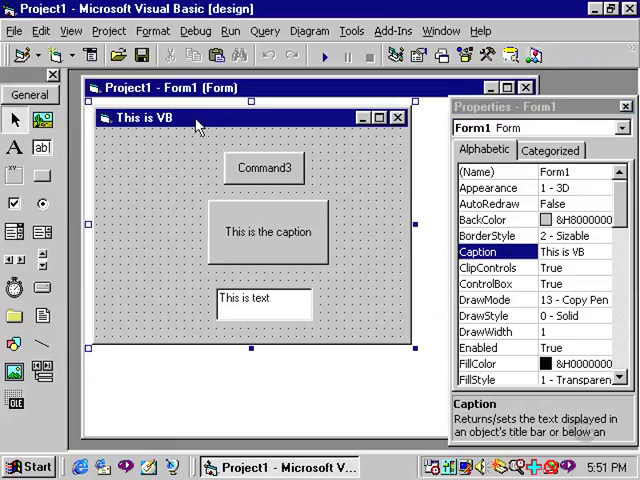
{"action": "mouse_move", "coordinate": [170, 152]}
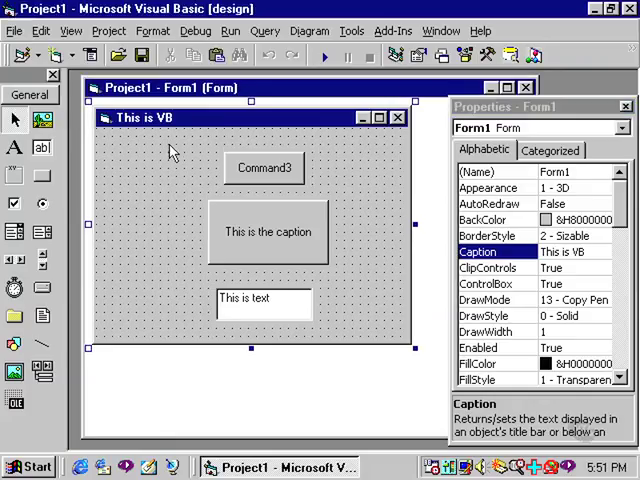